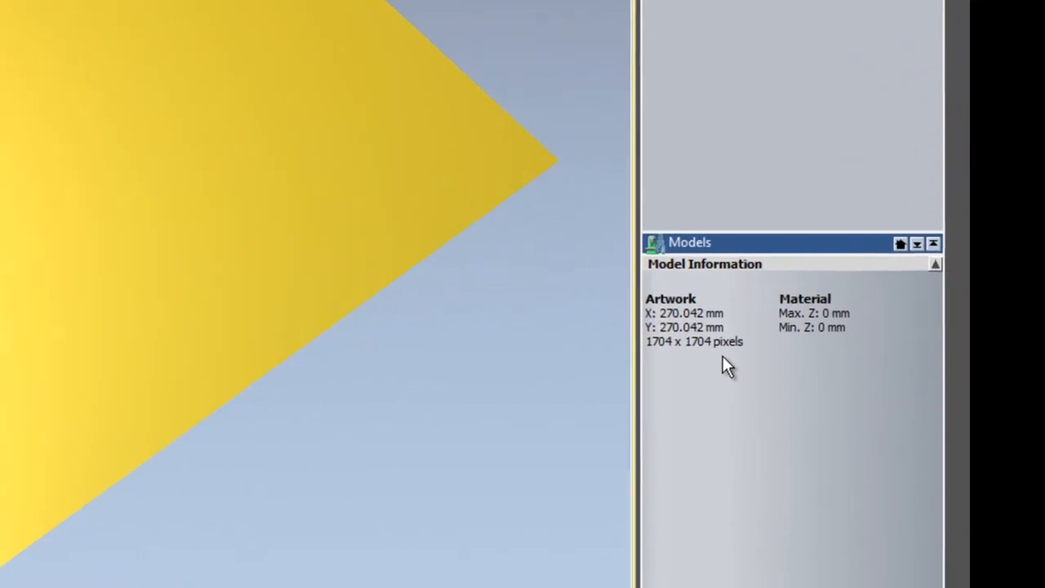
mouse_move(624, 294)
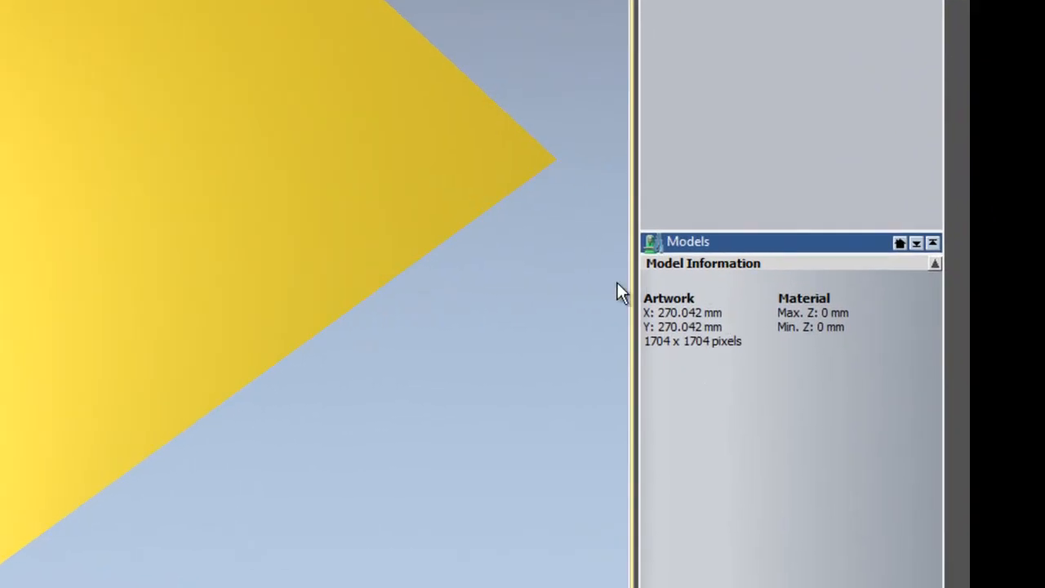
mouse_move(548, 308)
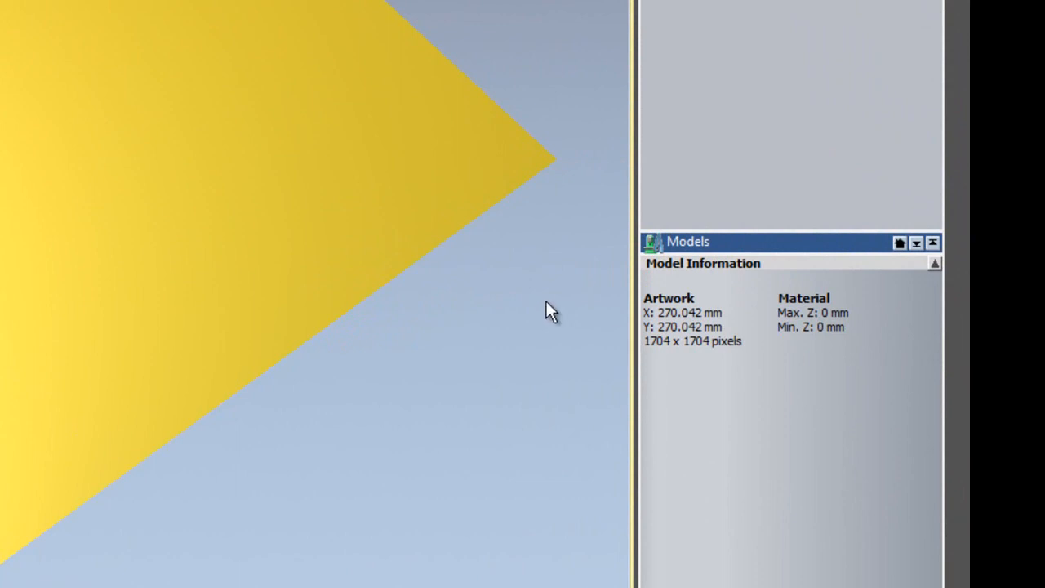
mouse_move(631, 351)
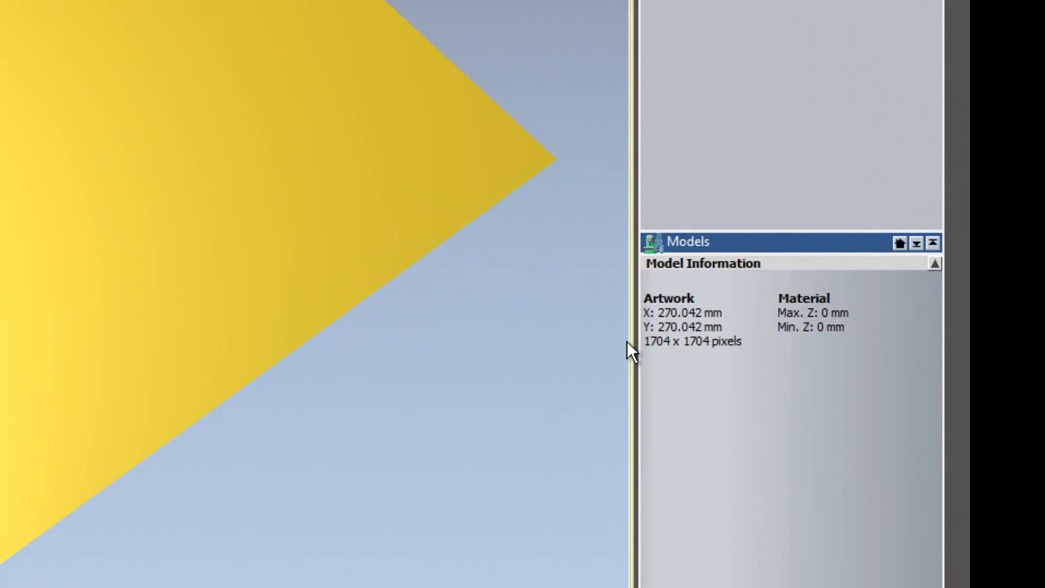
mouse_move(741, 372)
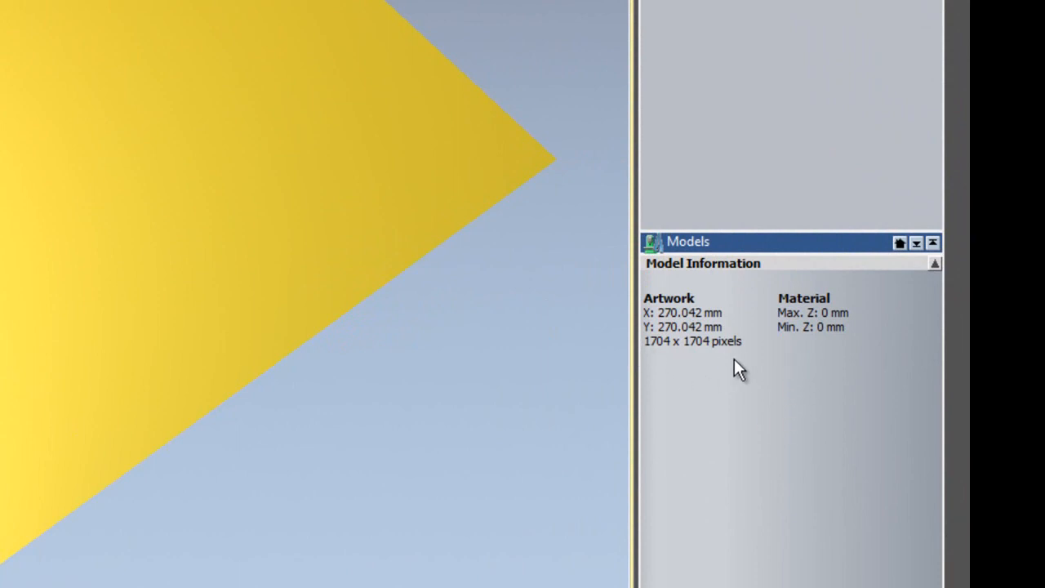
mouse_move(596, 382)
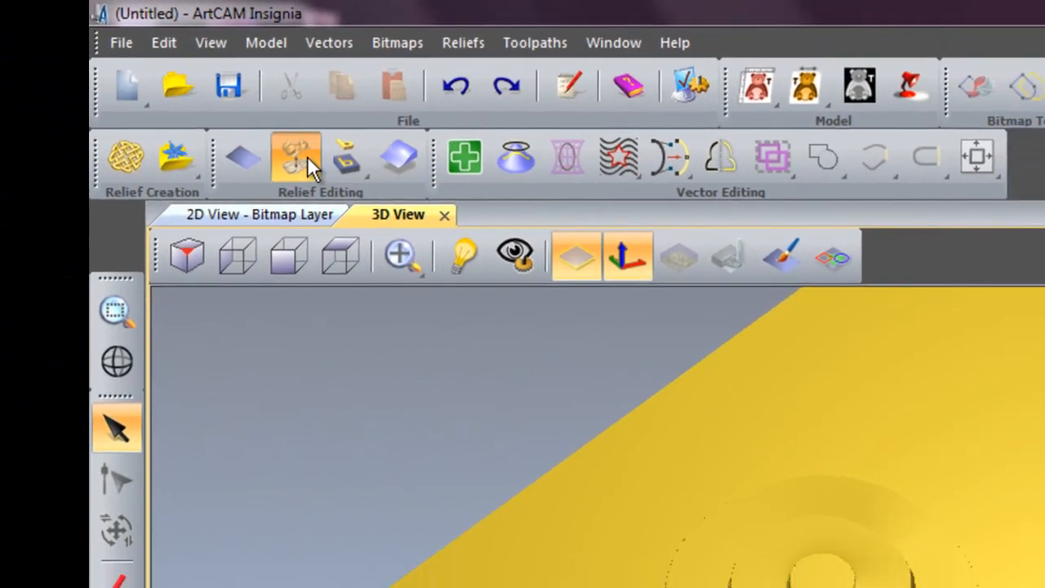
- Scale the scroll relief by the Height method to a new height of 20 and apply it
left_click(295, 156)
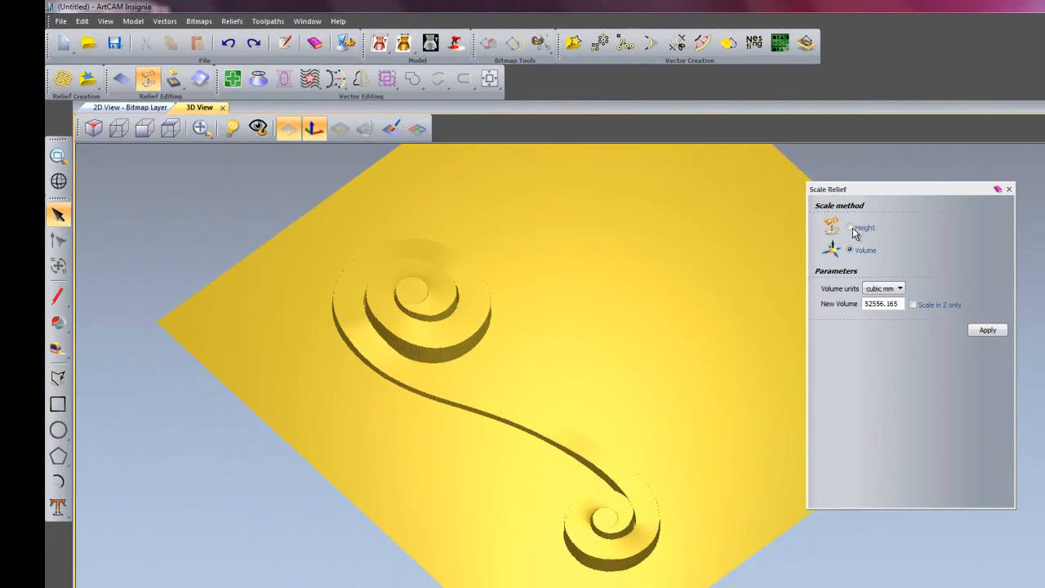
left_click(848, 228)
type("5")
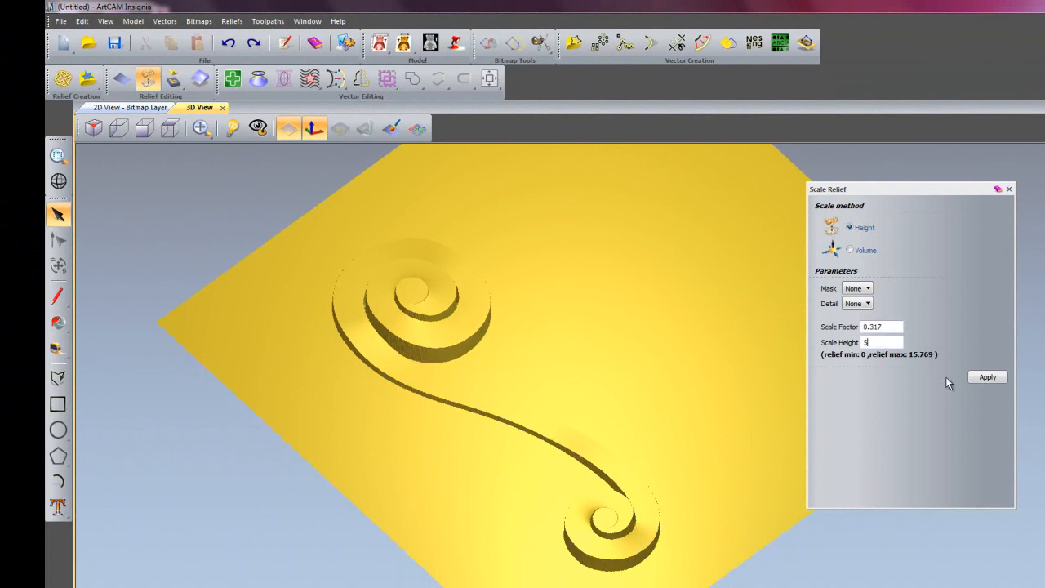
left_click(987, 375)
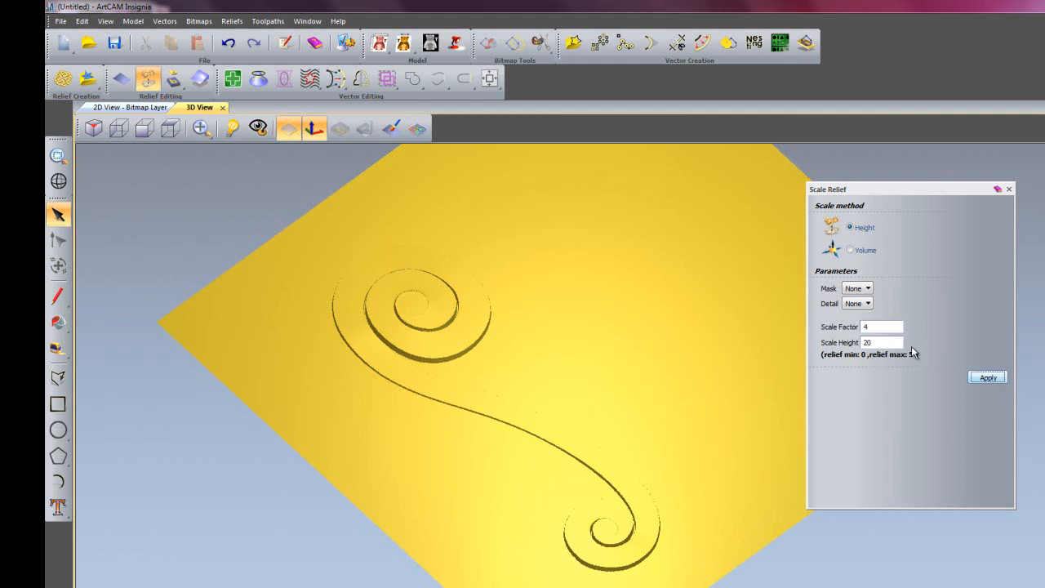
left_click(987, 377)
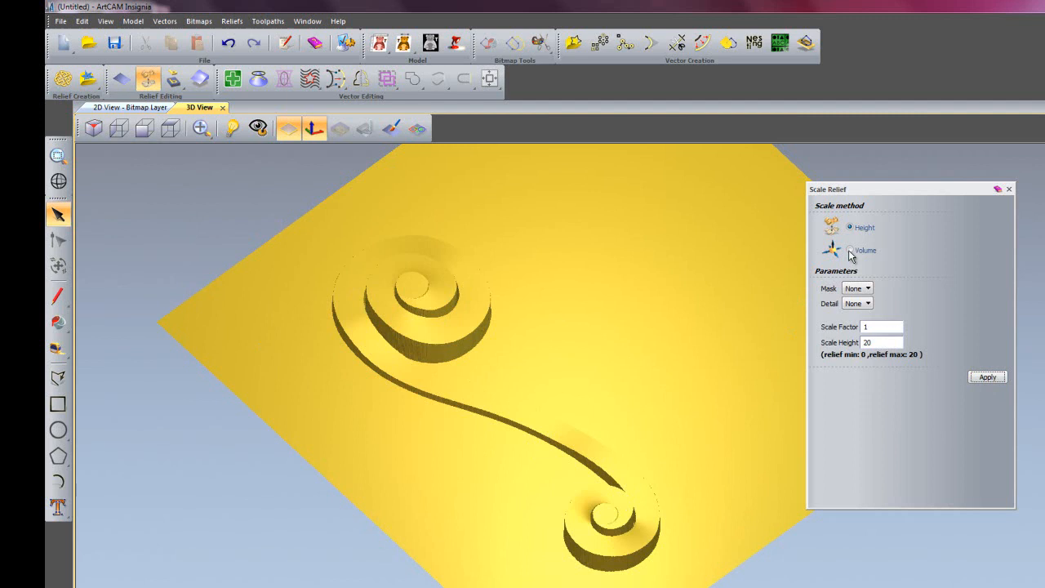
- Choose the Volume scaling method with volume units in cubic cm
left_click(845, 249)
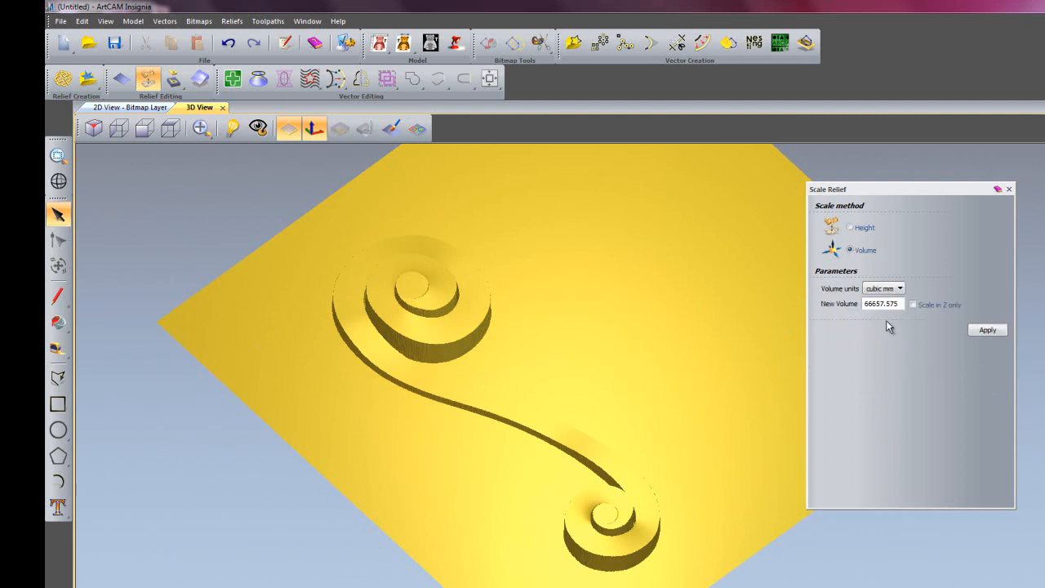
mouse_move(888, 316)
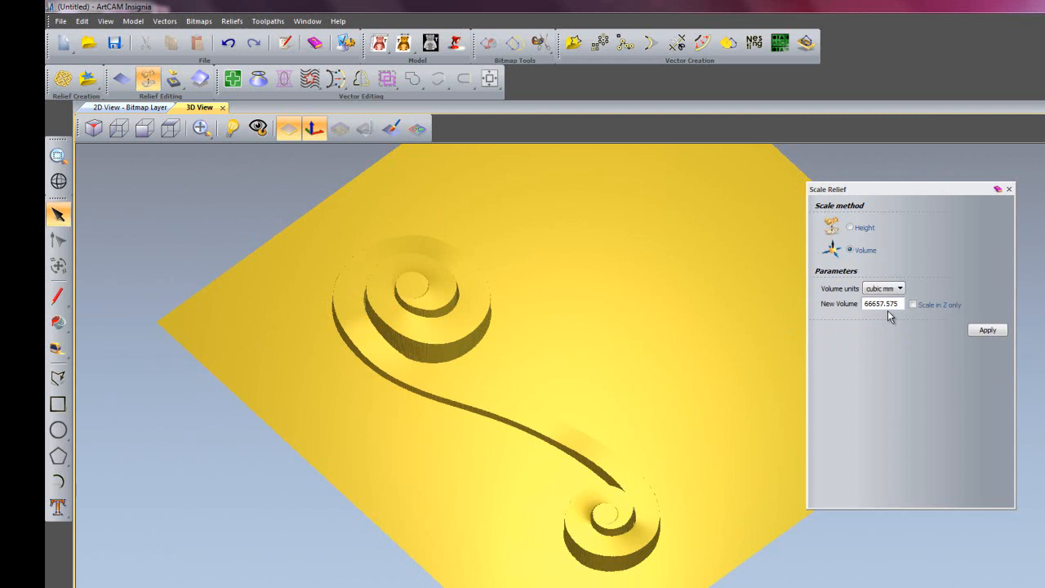
left_click(900, 288)
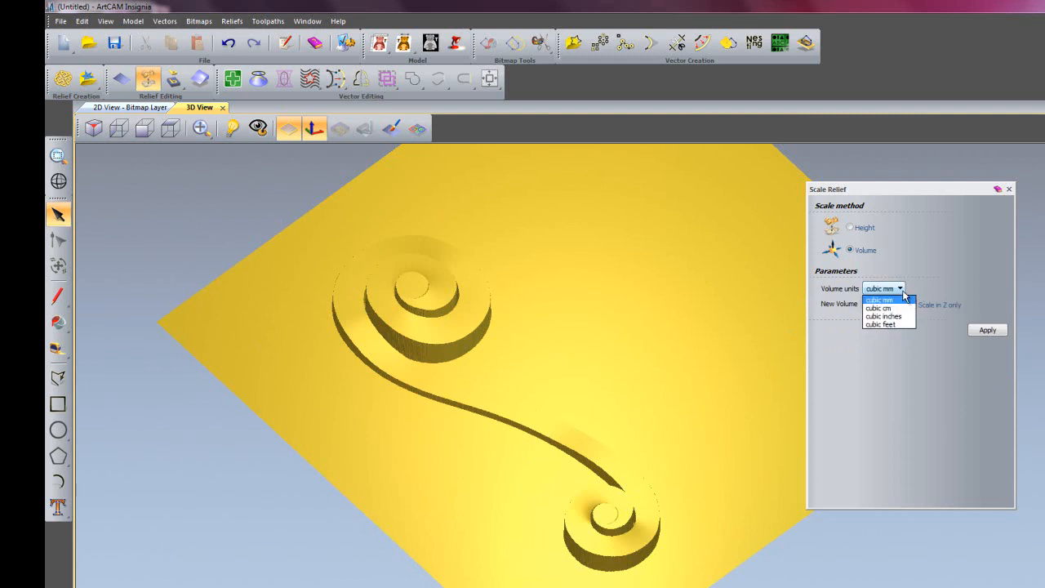
left_click(877, 307)
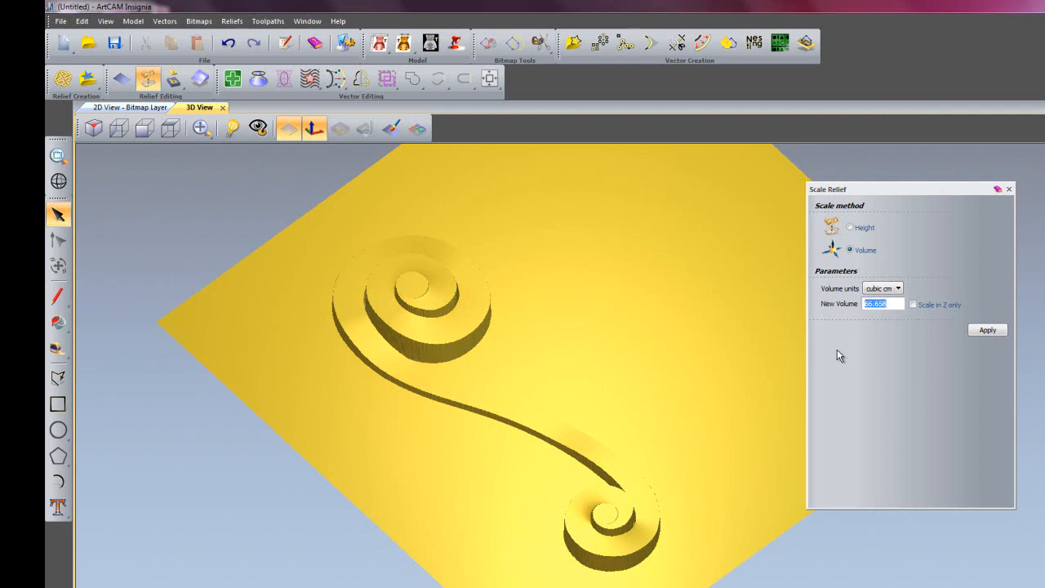
- Enter 100 cubic cm as the New Volume for the scroll relief
type("100")
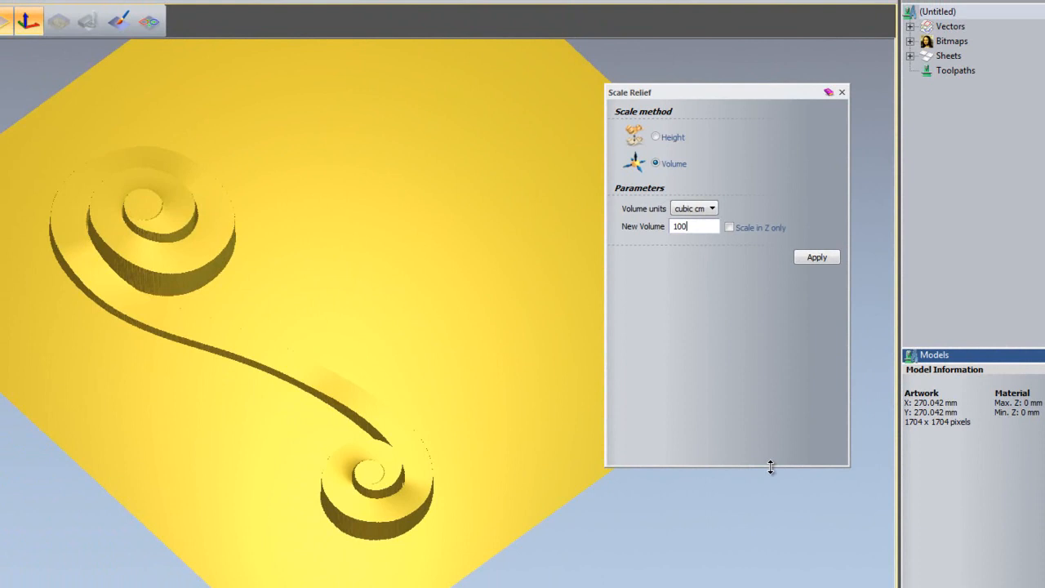
mouse_move(816, 302)
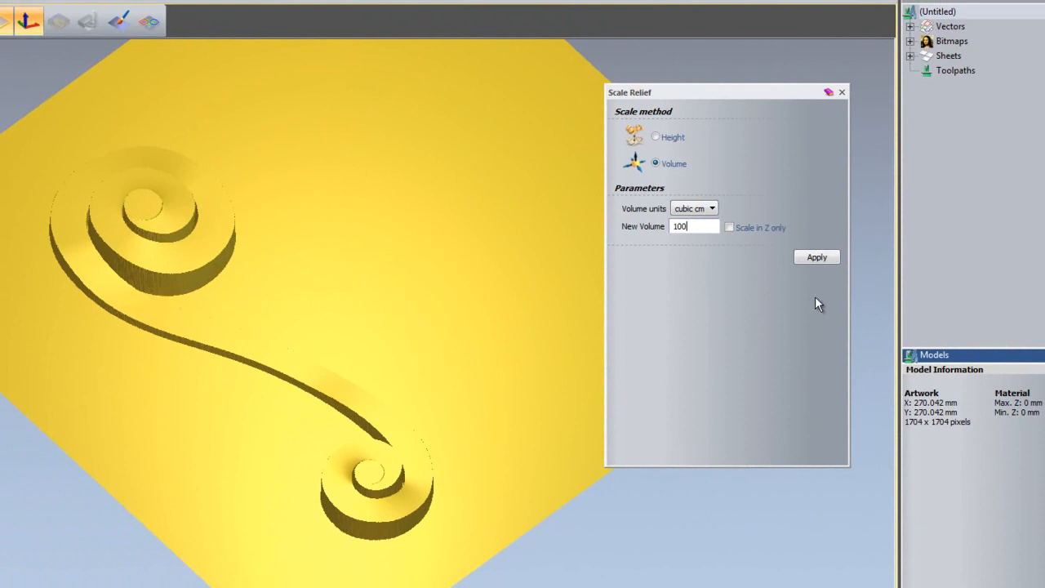